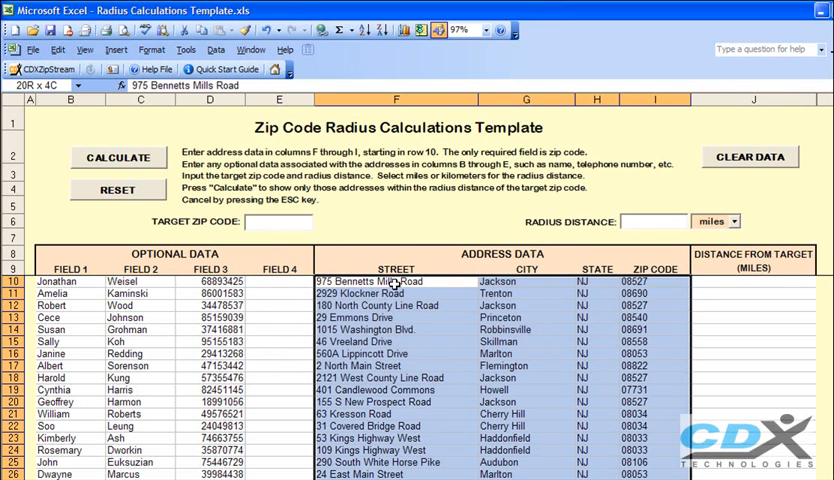
Enter target zip code 08034 for a 20-mile radius search
left_click(62, 281)
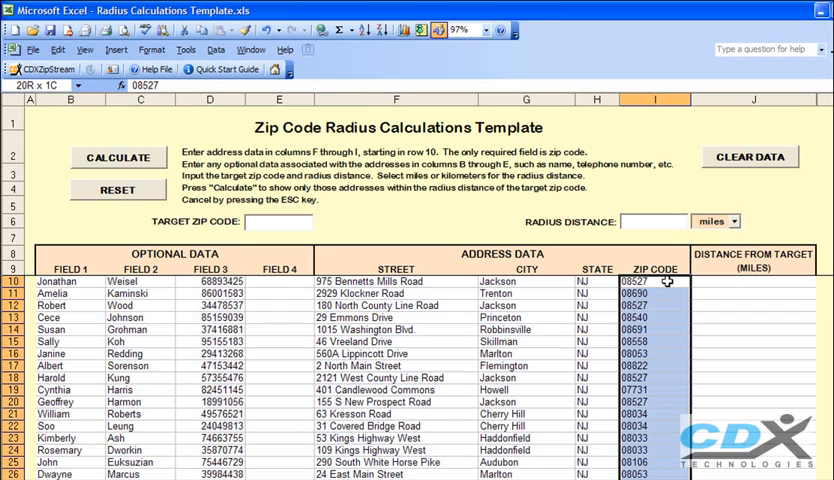
left_click(668, 281)
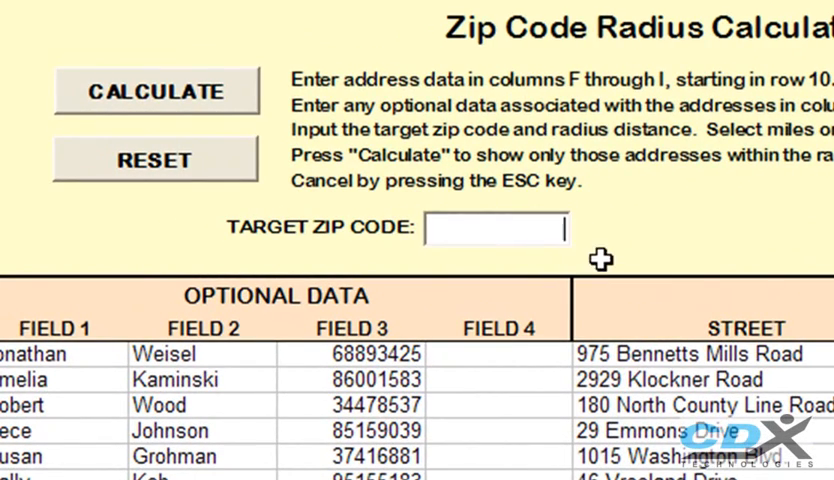
type("08034")
type("20")
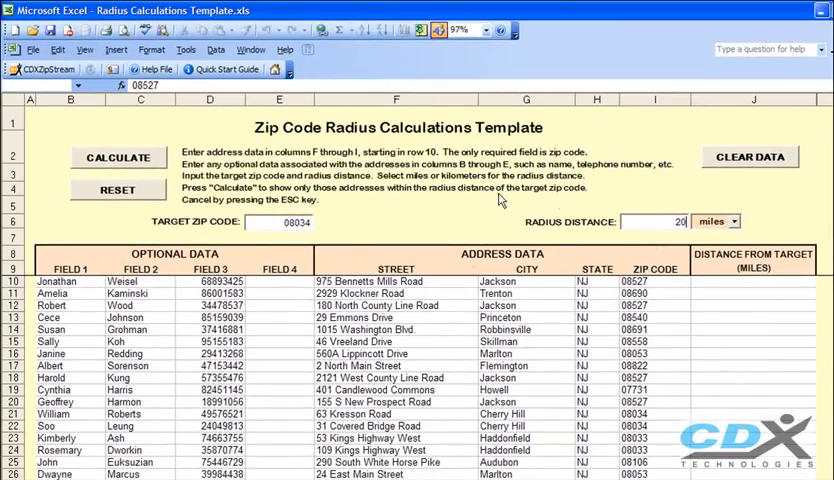
Run CALCULATE and accept the completion message listing 9 addresses within 20 miles
left_click(118, 158)
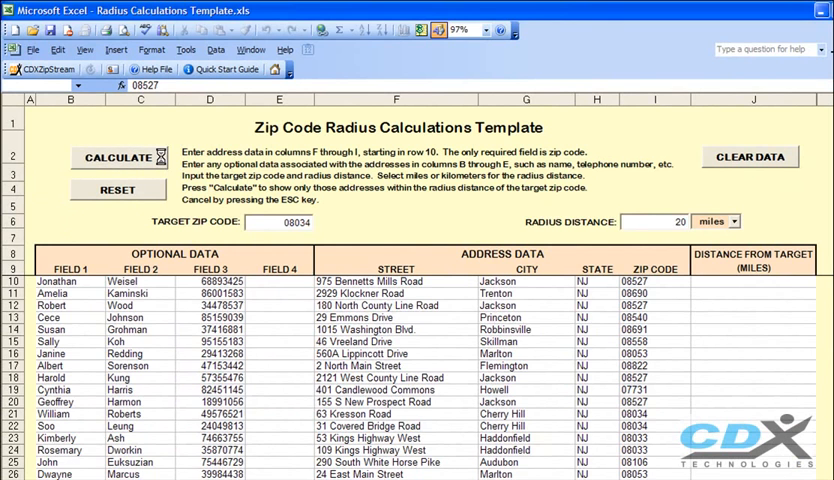
left_click(122, 157)
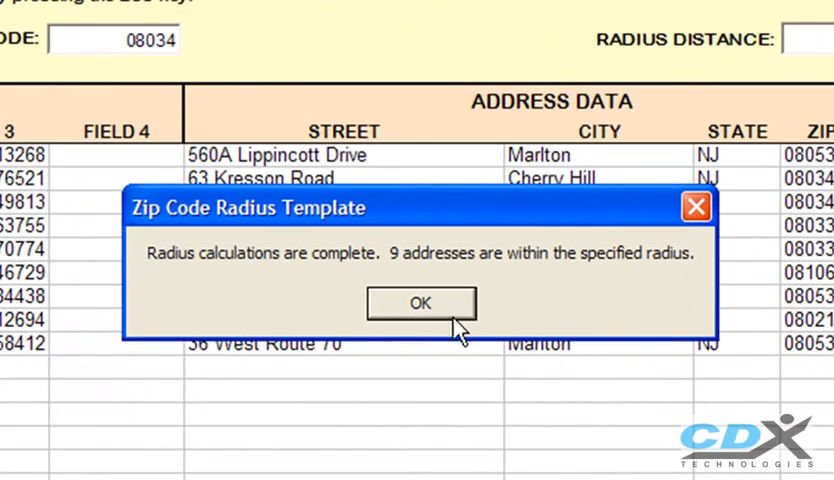
left_click(421, 304)
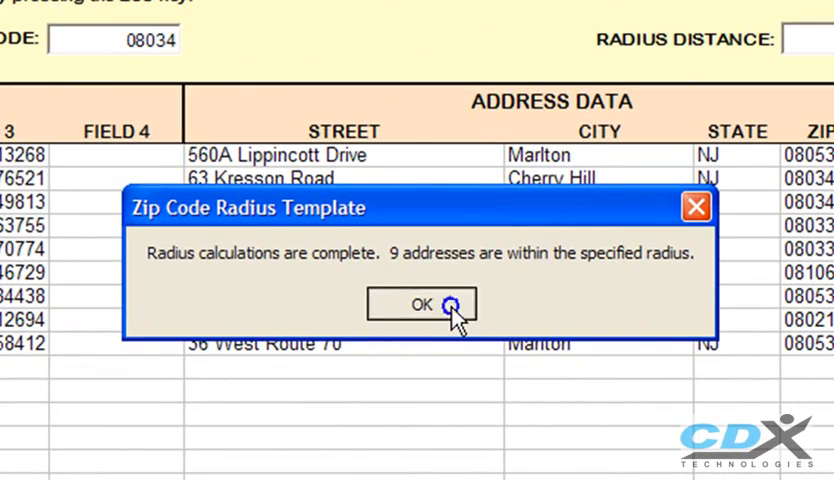
left_click(421, 305)
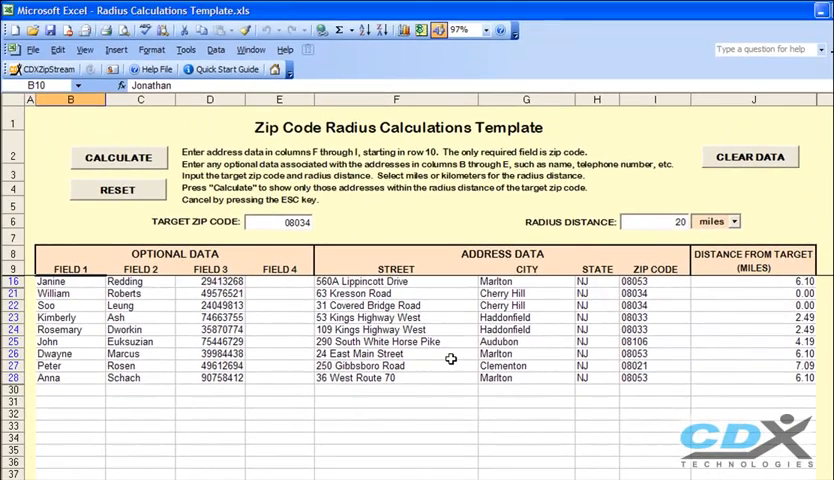